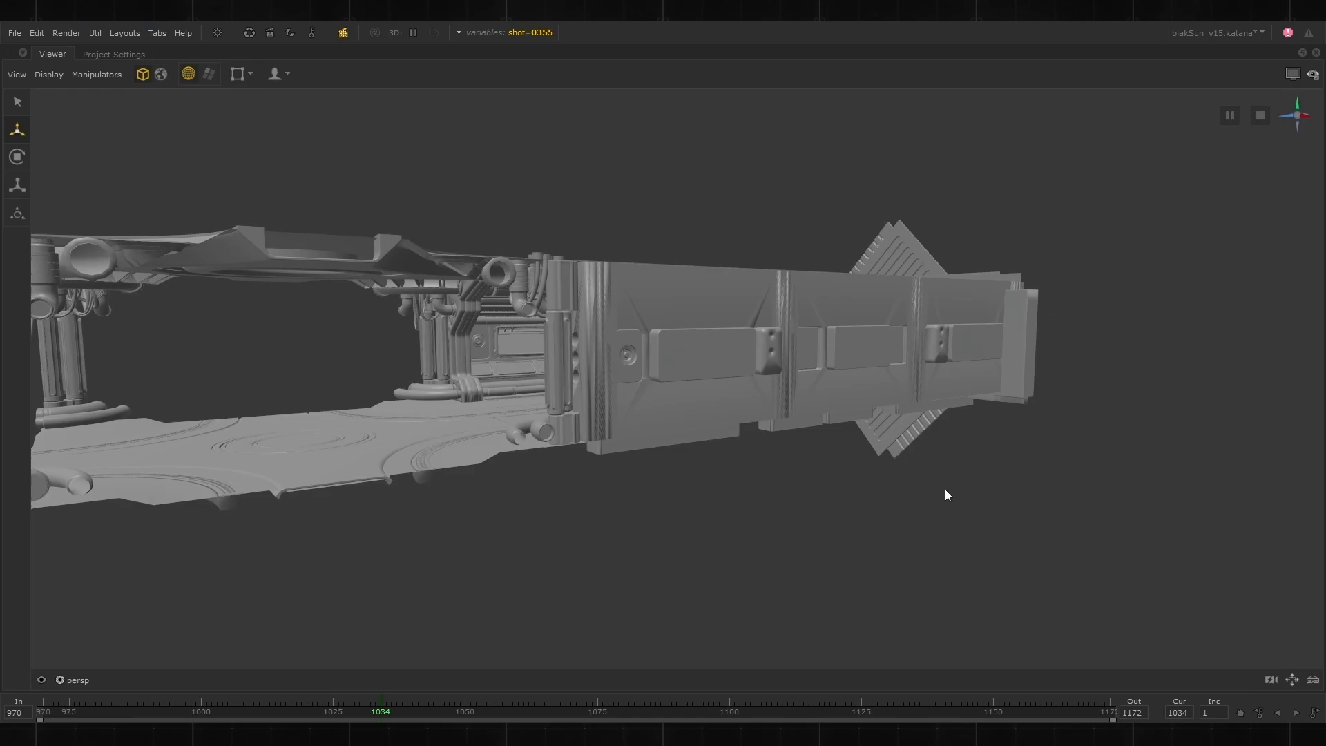
Highlight the usda 1.0 version header in Kitchen_set.usd and scroll down through the file.
{"action": "left_click_drag", "start_coordinate": [945, 495], "coordinate": [408, 517]}
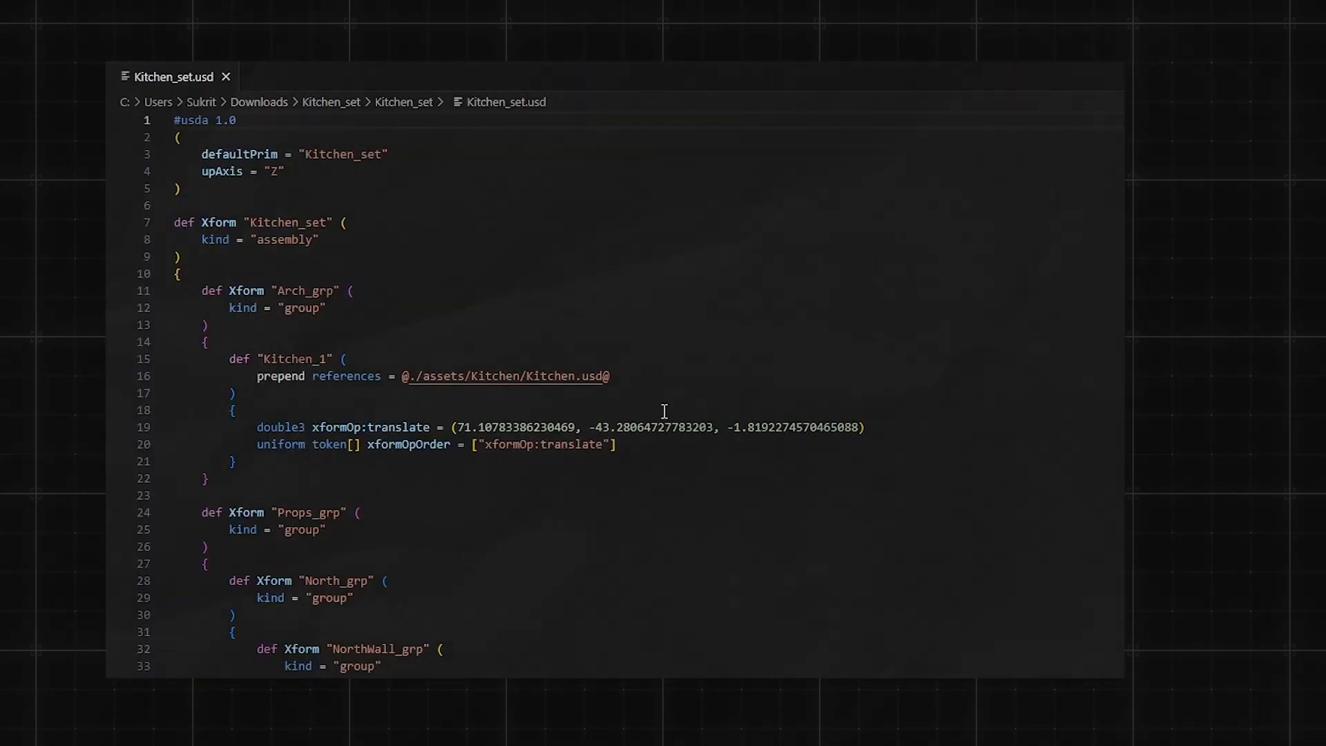
{"action": "double_click", "coordinate": [203, 120]}
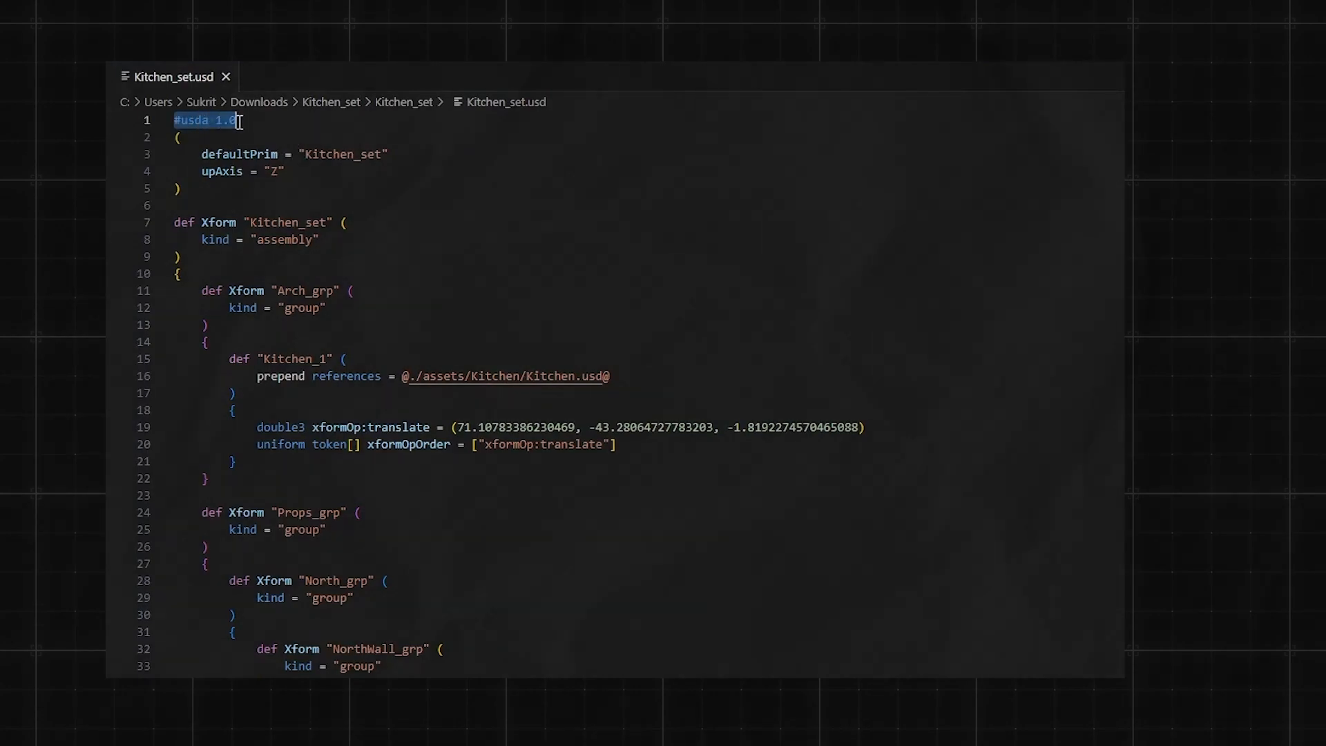
{"action": "scroll", "scroll_direction": "down", "scroll_amount": 3}
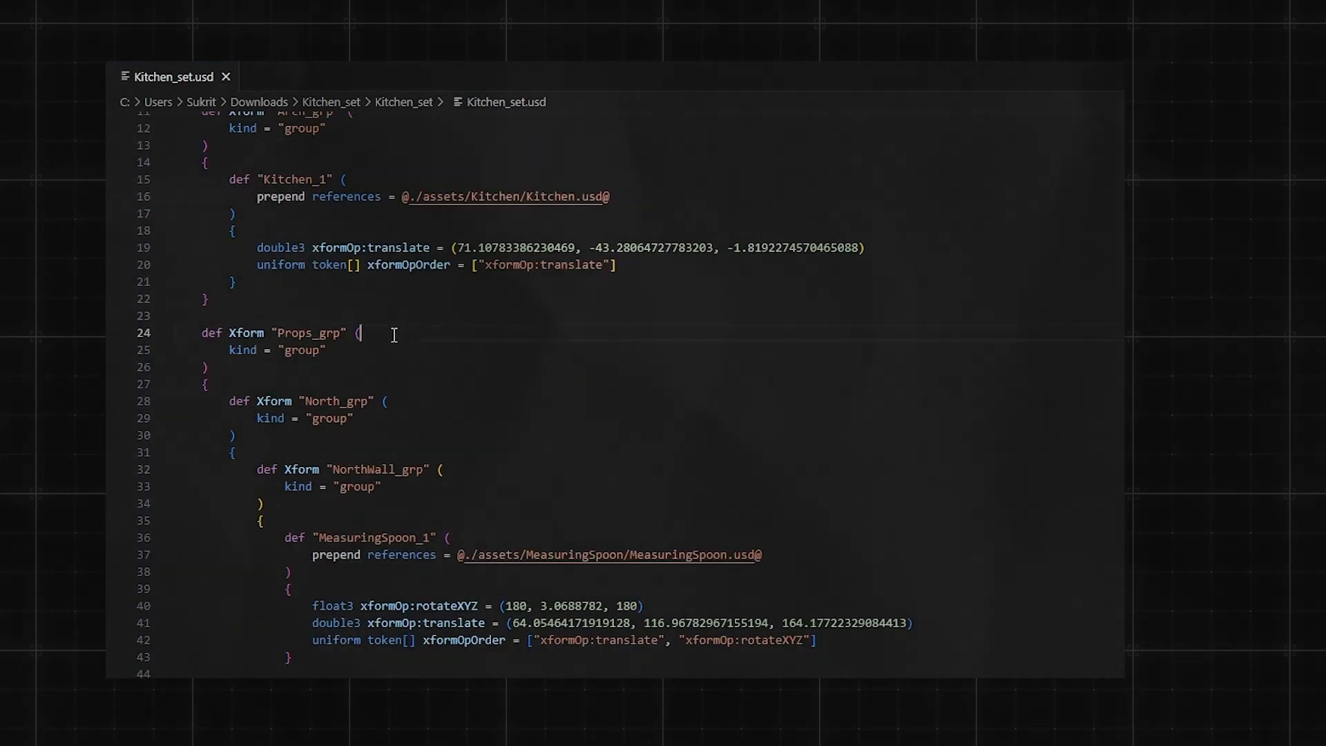
{"action": "scroll", "scroll_direction": "down", "scroll_amount": 3}
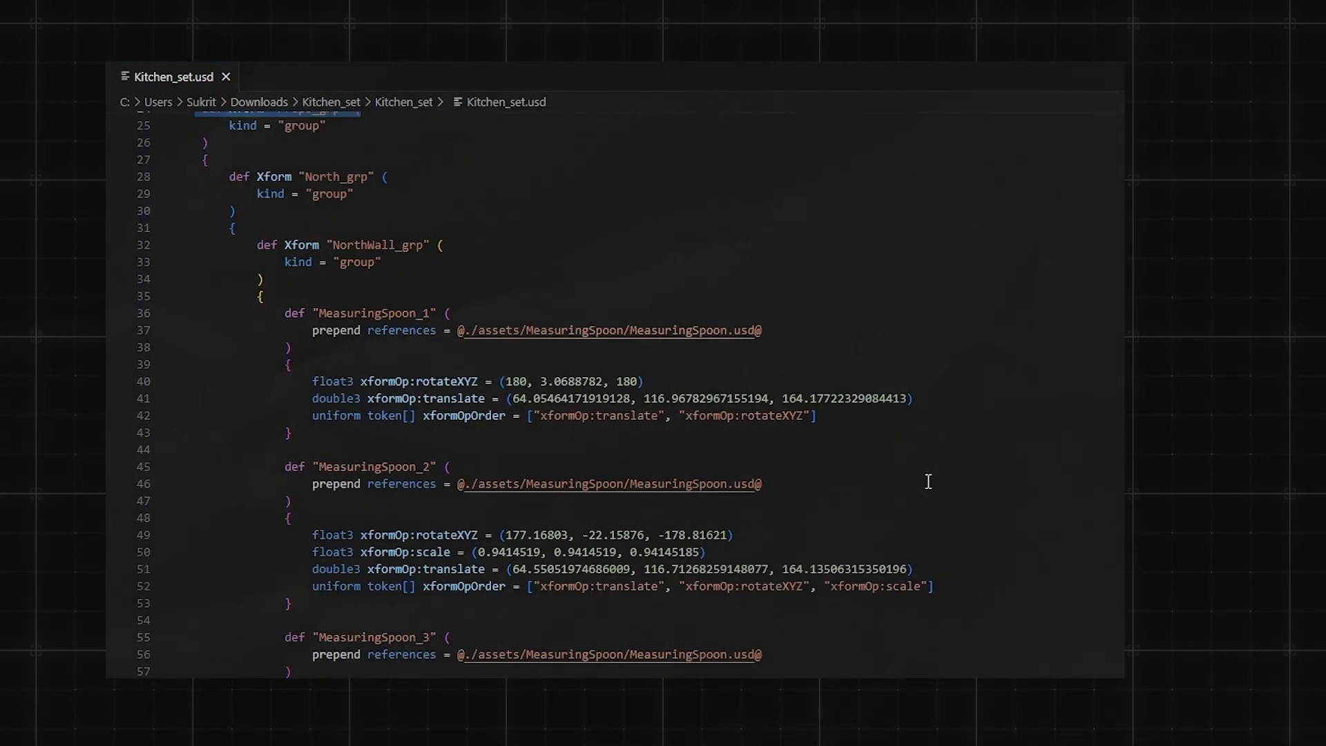
{"action": "scroll", "scroll_direction": "down", "scroll_amount": 3}
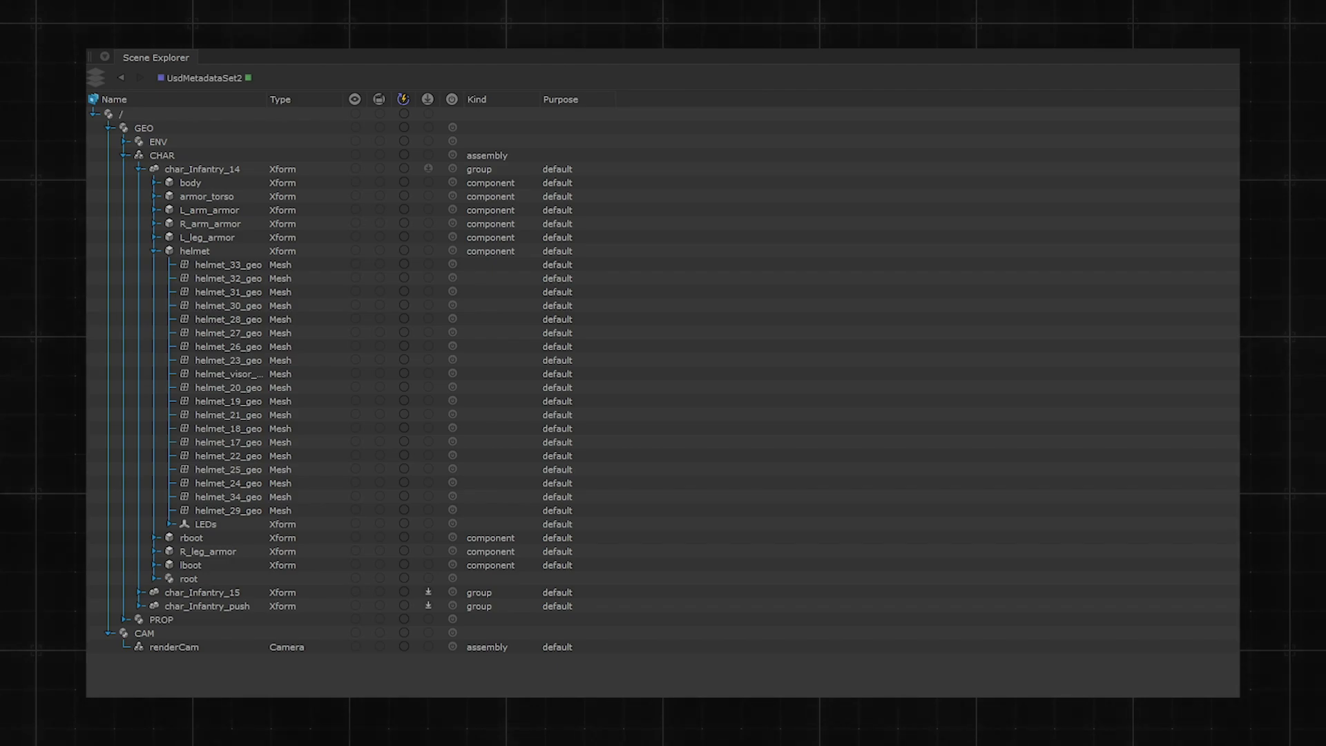
In Google Docs, end the sentence with 'today.' and retype translator Rackham as 'Beckh'.
{"action": "left_click", "coordinate": [227, 264]}
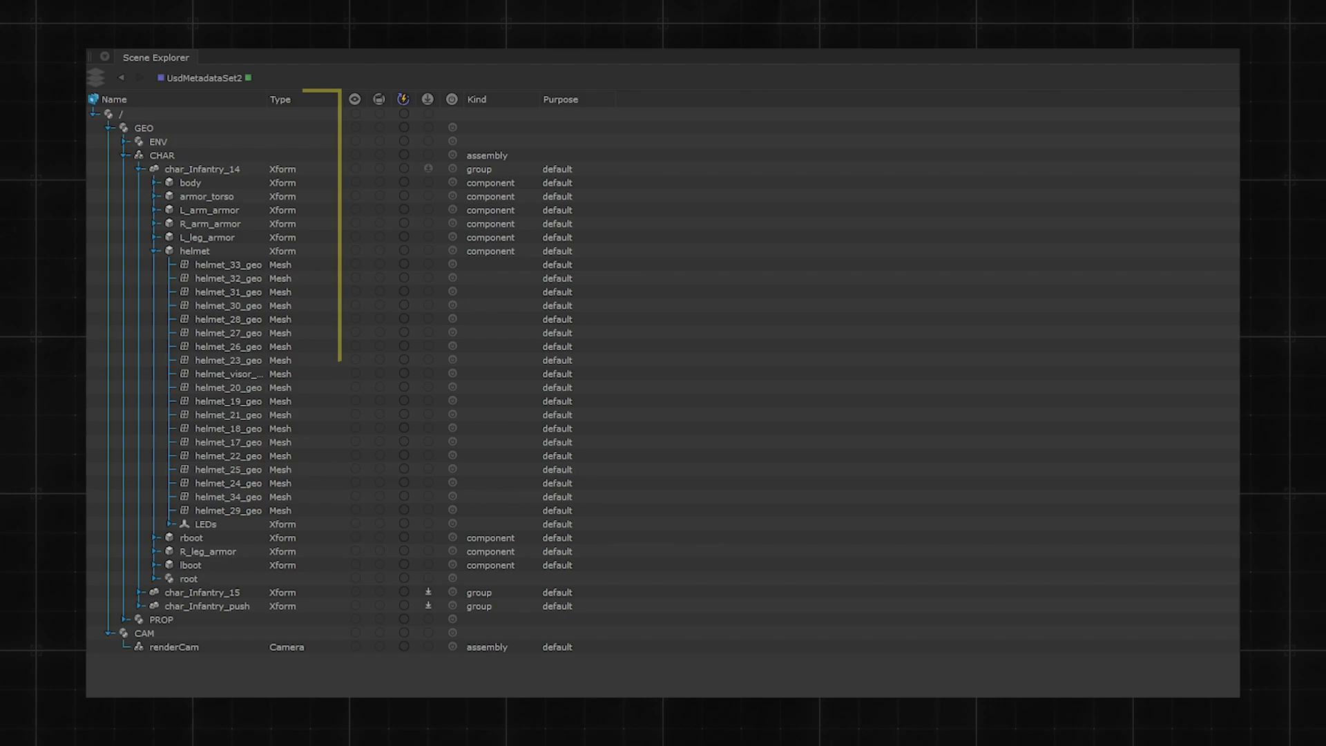
{"action": "left_click", "coordinate": [280, 99]}
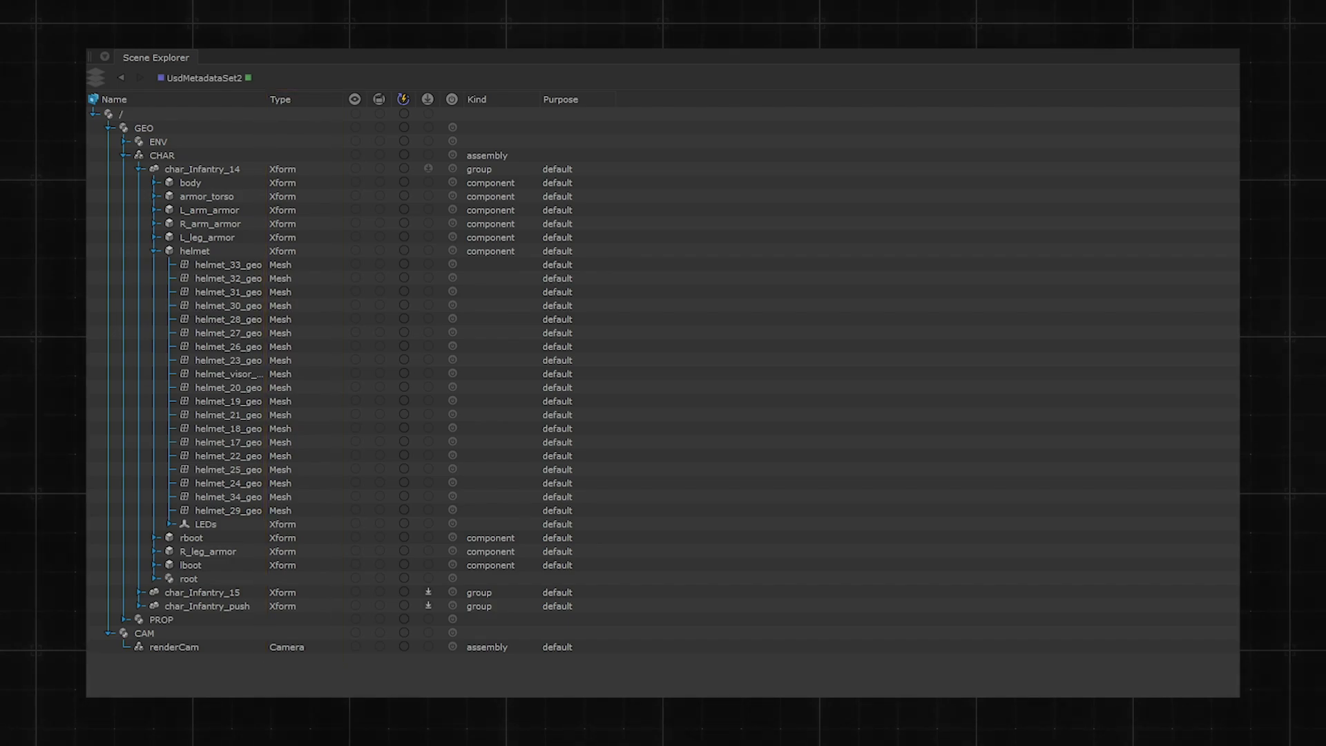
{"action": "left_click", "coordinate": [476, 98]}
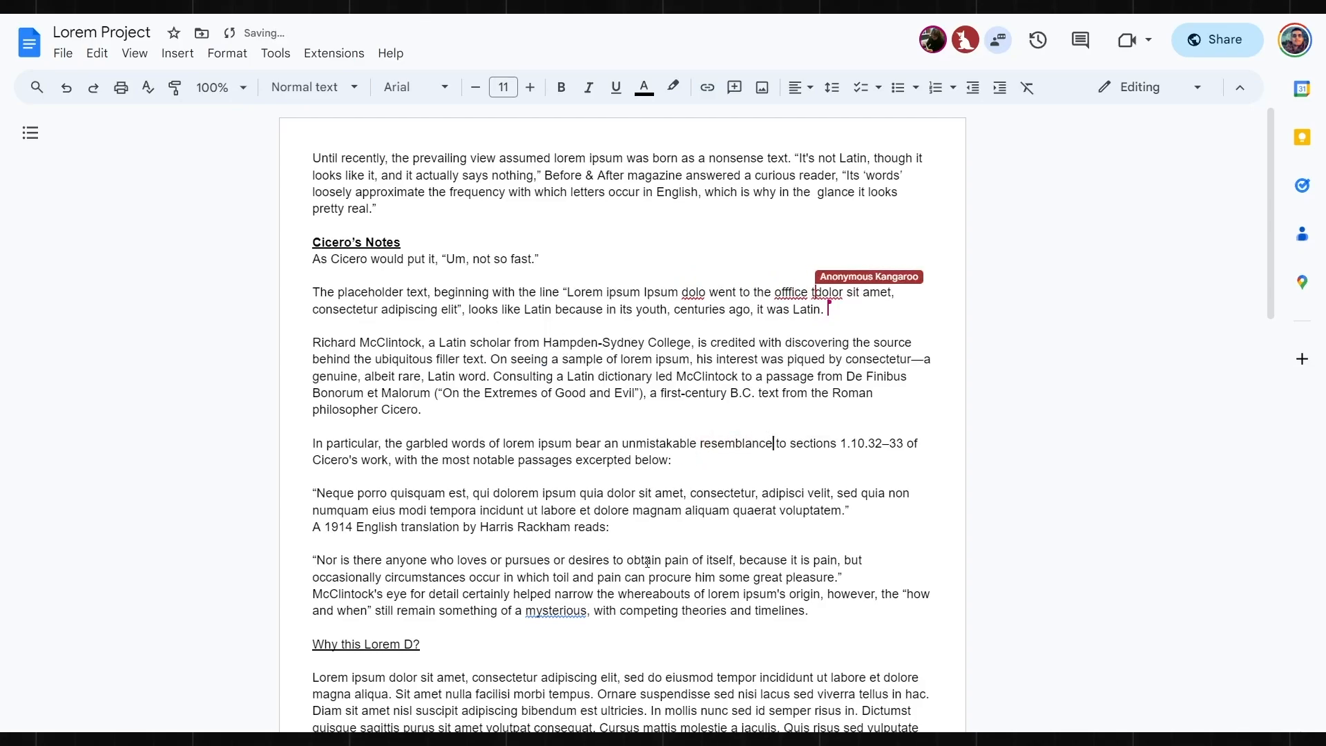
{"action": "type", "text": "today."}
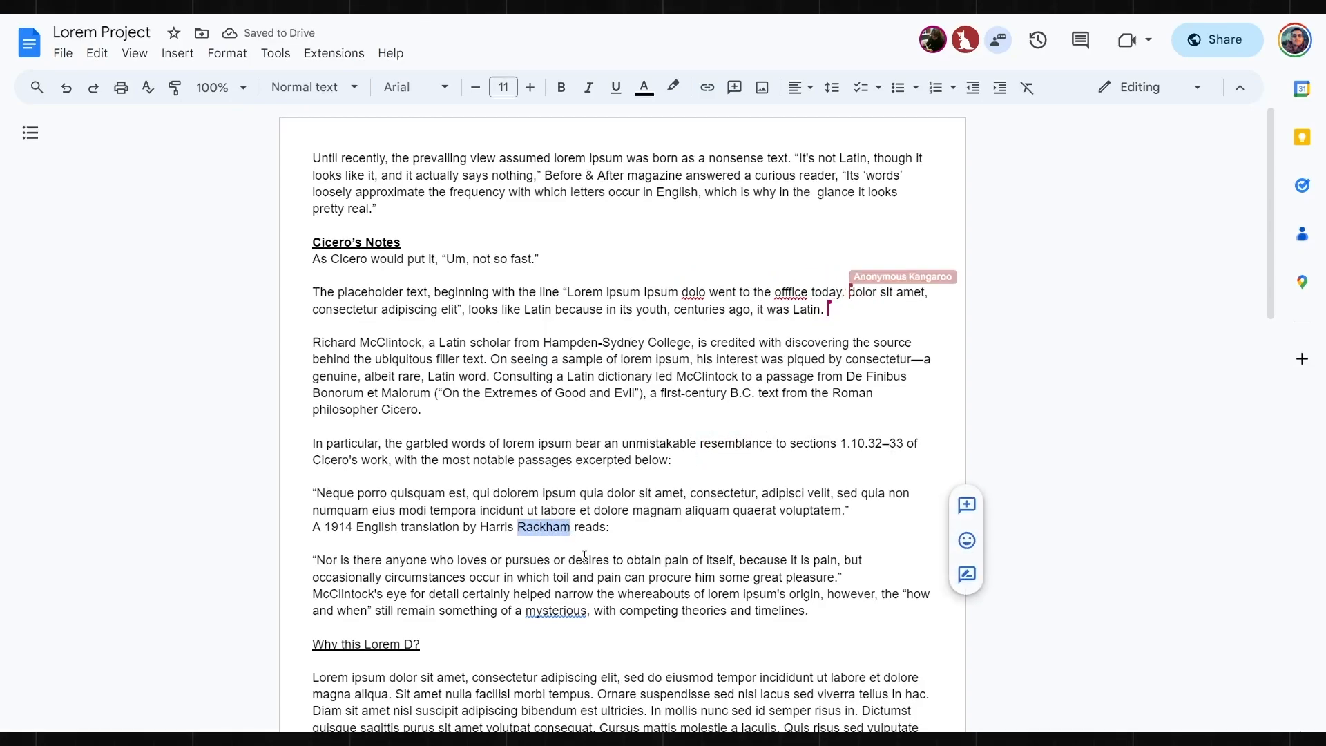
{"action": "type", "text": "Beckh"}
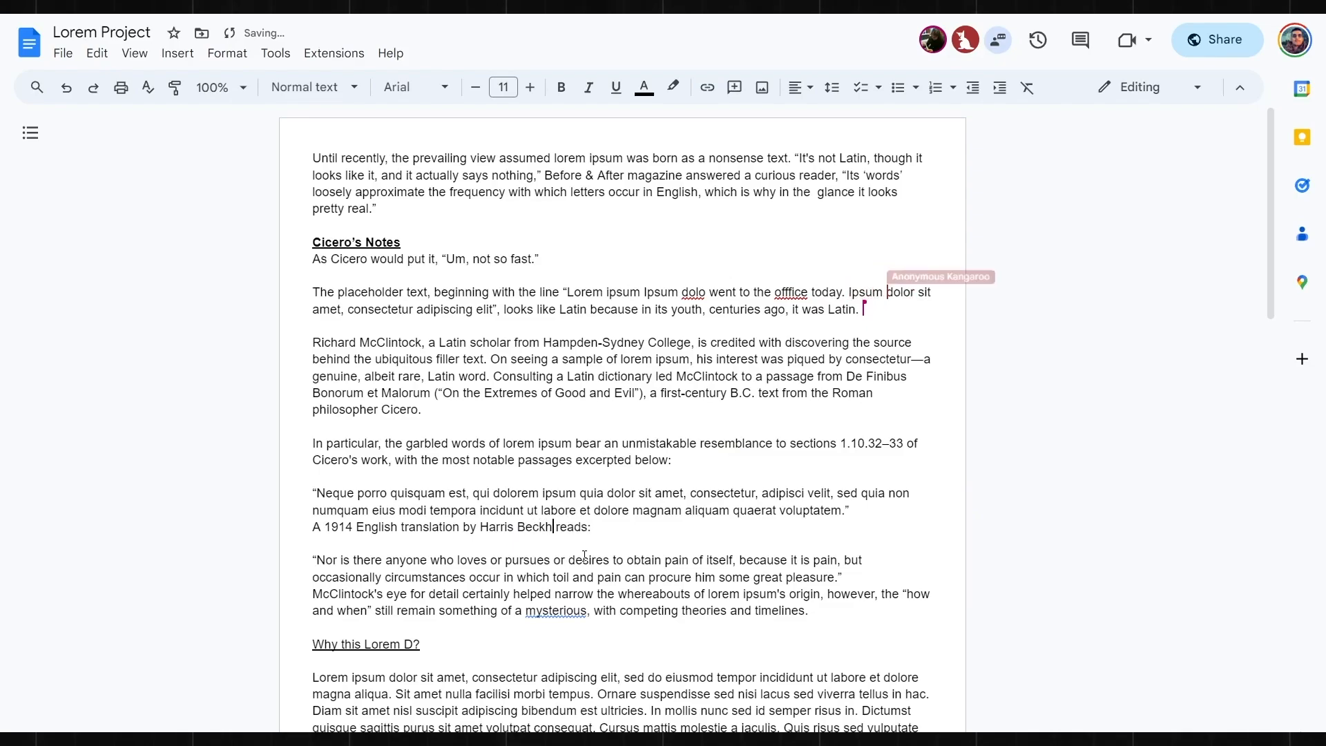